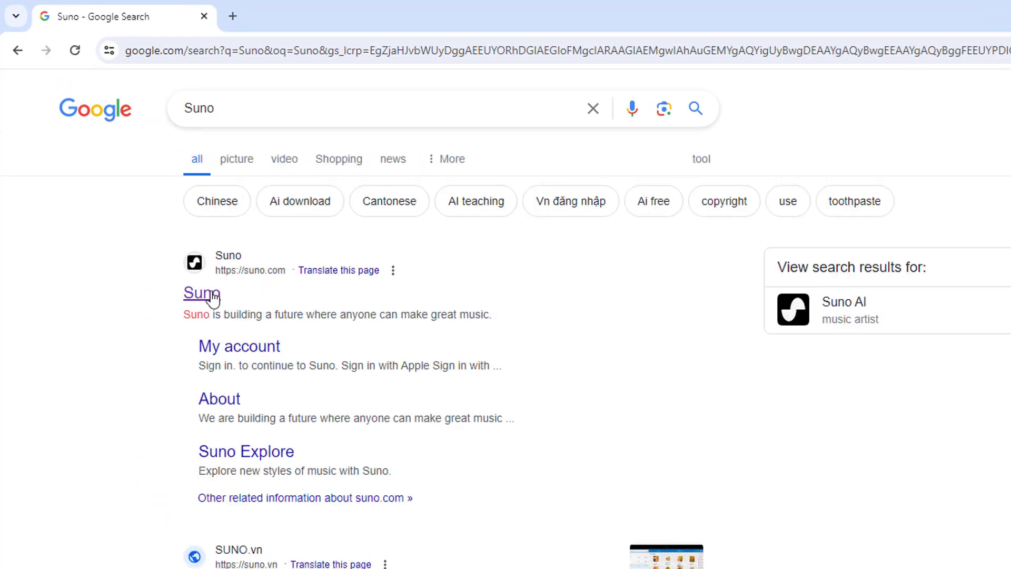
Step: Open Suno from the search results and sign in with a Google account
{"action": "left_click", "coordinate": [202, 293]}
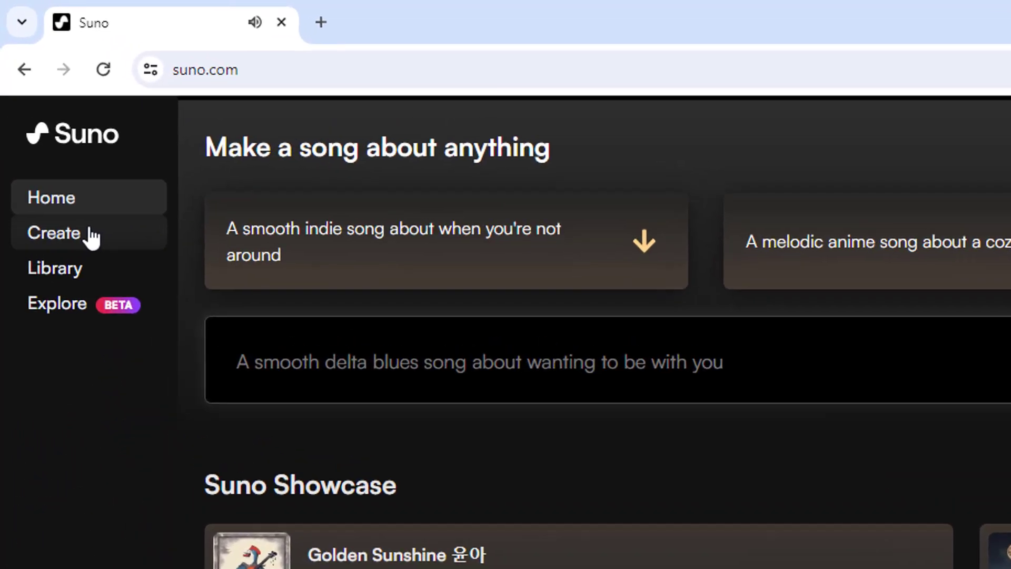
{"action": "left_click", "coordinate": [52, 233]}
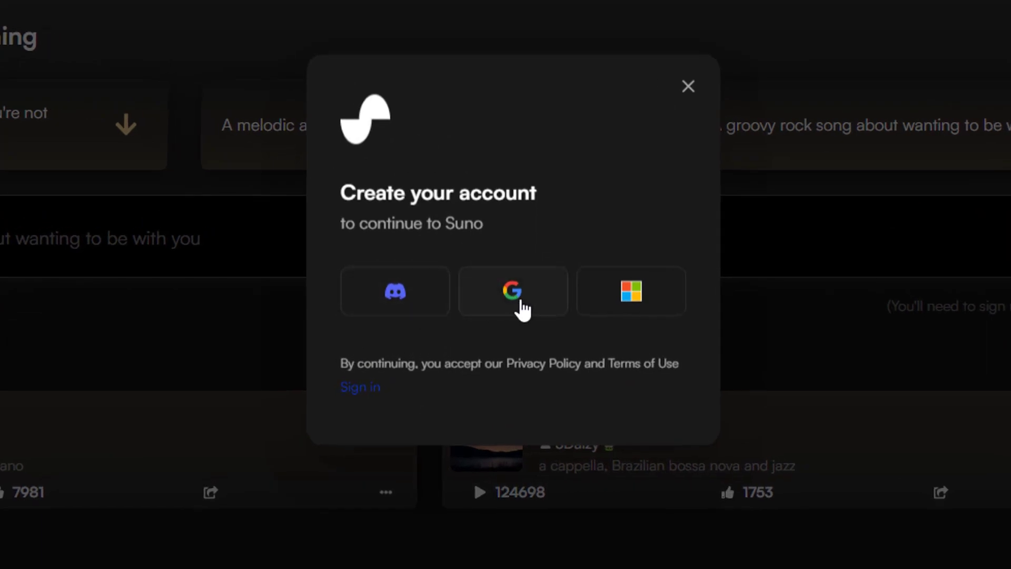
{"action": "left_click", "coordinate": [512, 292]}
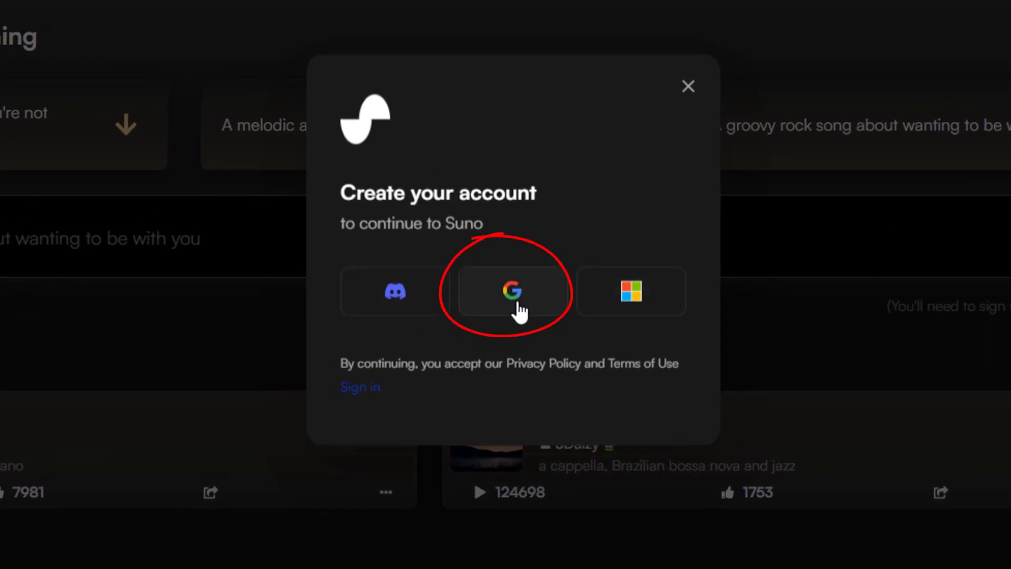
{"action": "left_click", "coordinate": [513, 293]}
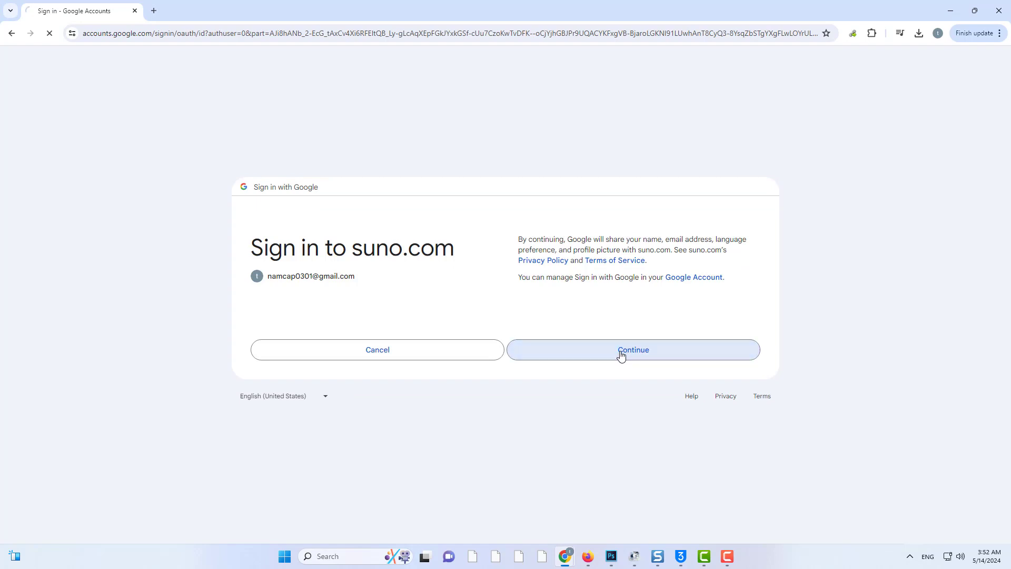
{"action": "left_click", "coordinate": [634, 350]}
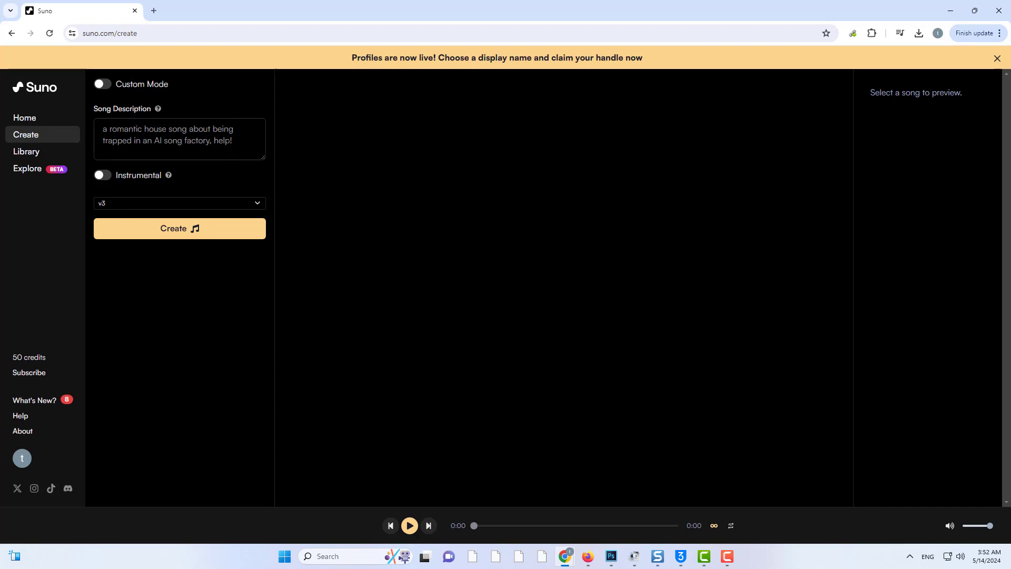
Step: Generate songs from the description 'write me a rap song about counting money'
{"action": "left_click", "coordinate": [179, 139]}
{"action": "type", "text": "write me a rap song about counting money"}
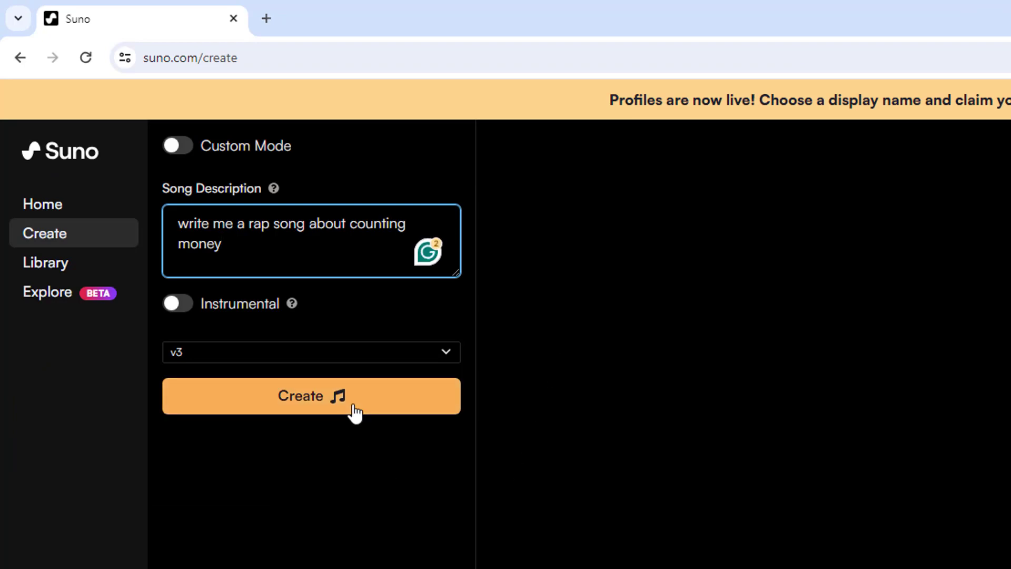
{"action": "left_click", "coordinate": [312, 396]}
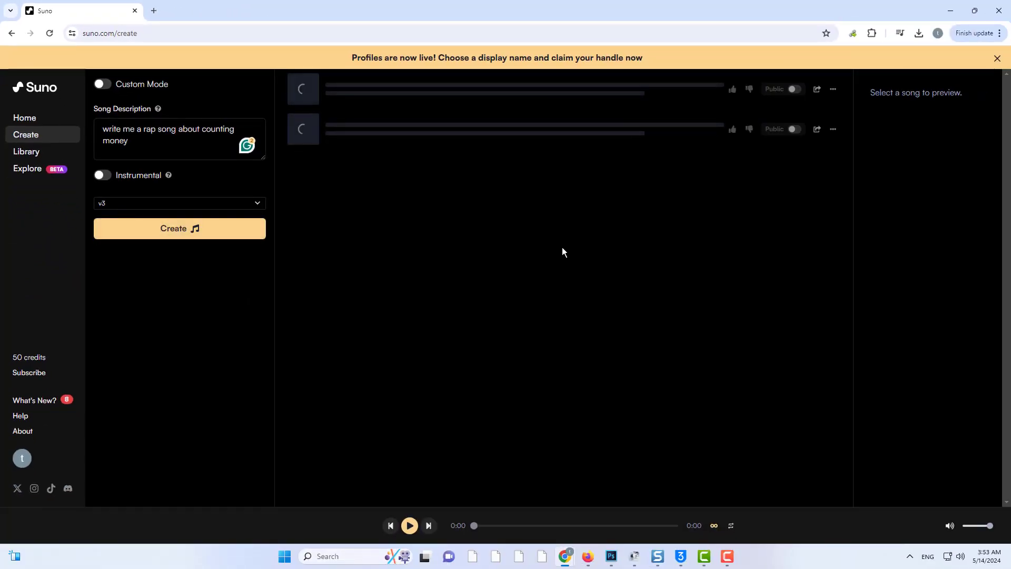
{"action": "mouse_move", "coordinate": [552, 247]}
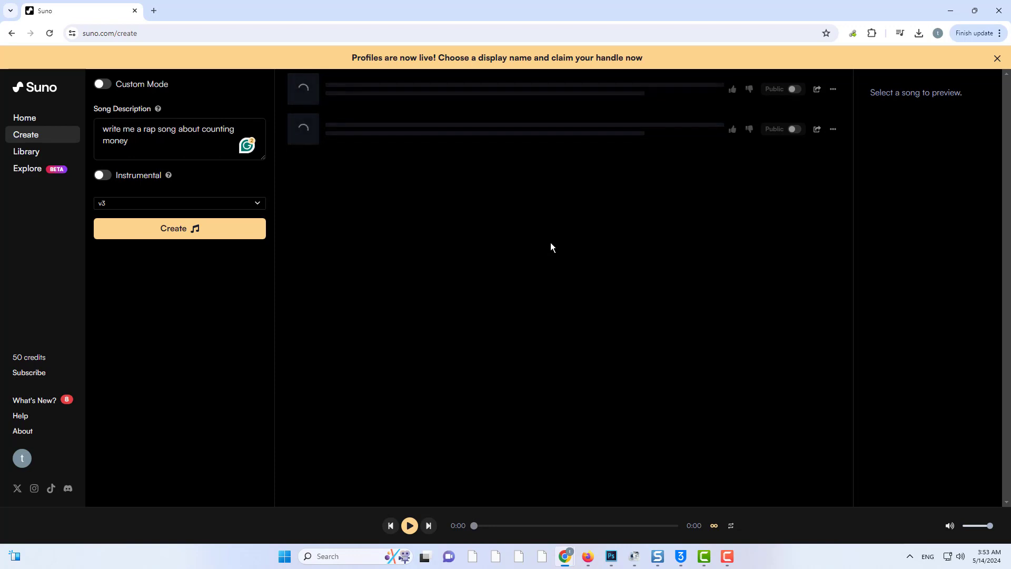
{"action": "left_click", "coordinate": [179, 229]}
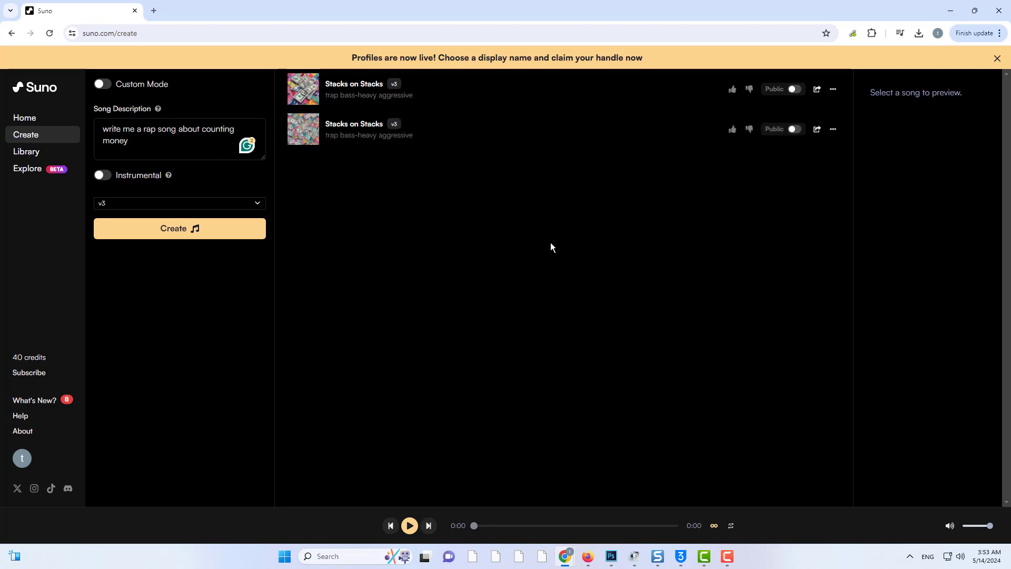
{"action": "mouse_move", "coordinate": [305, 98]}
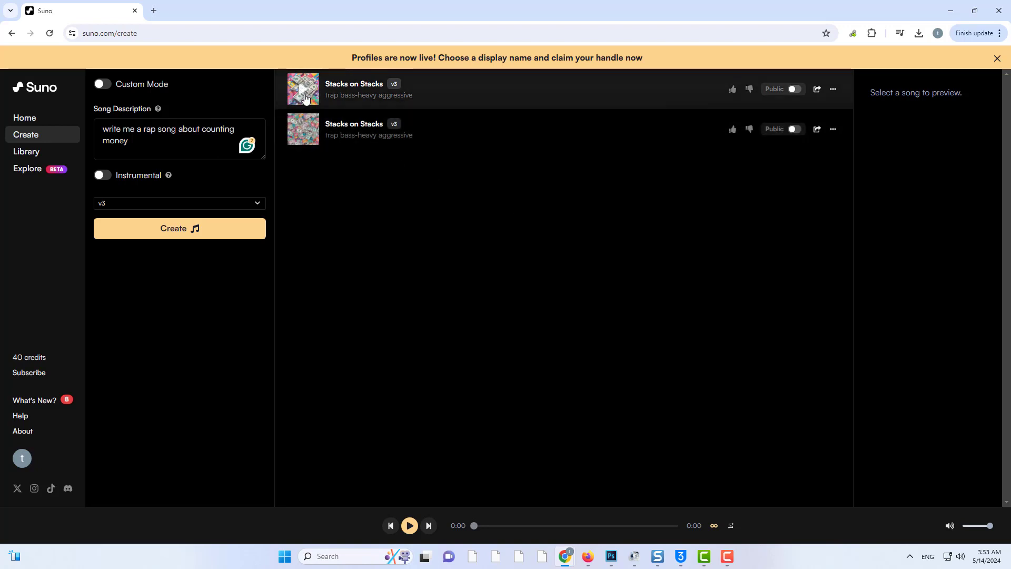
Step: Play the first Stacks on Stacks track, then switch to the second version
{"action": "left_click", "coordinate": [303, 89]}
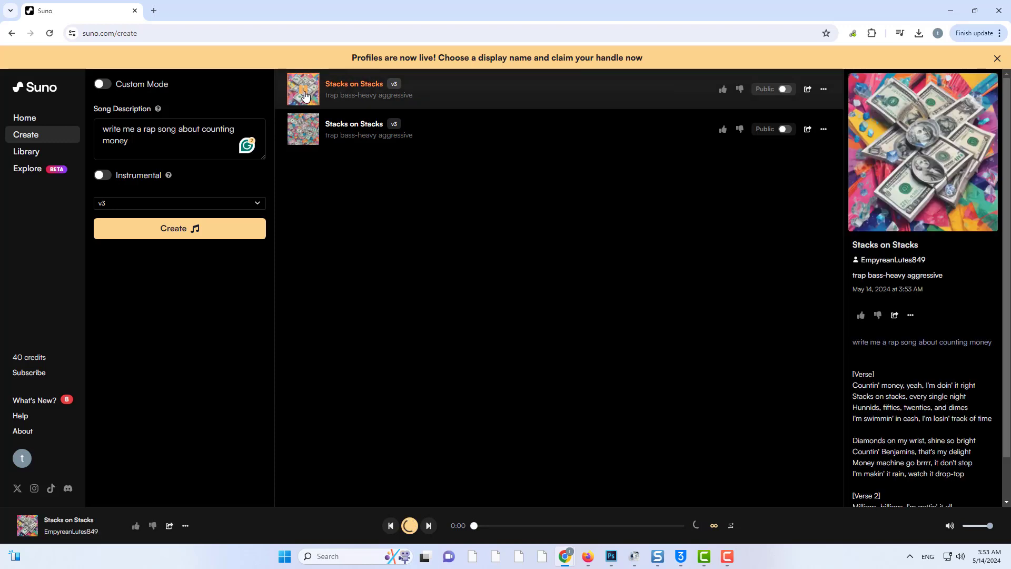
{"action": "left_click", "coordinate": [410, 525]}
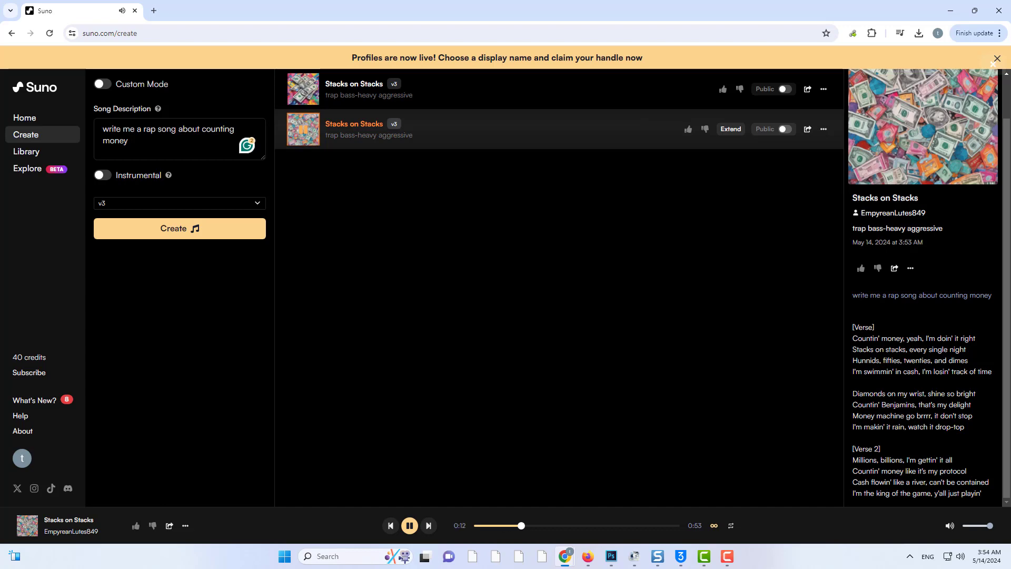
{"action": "mouse_move", "coordinate": [923, 386]}
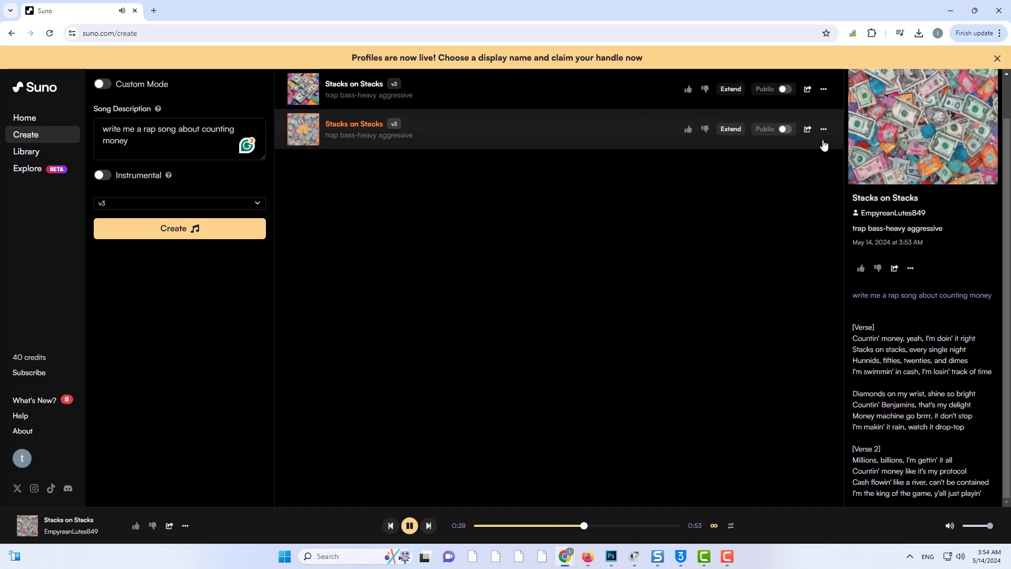
Step: Add 'Continue the below song by adding a new verse...' above the second track's lyrics
{"action": "left_click", "coordinate": [824, 129]}
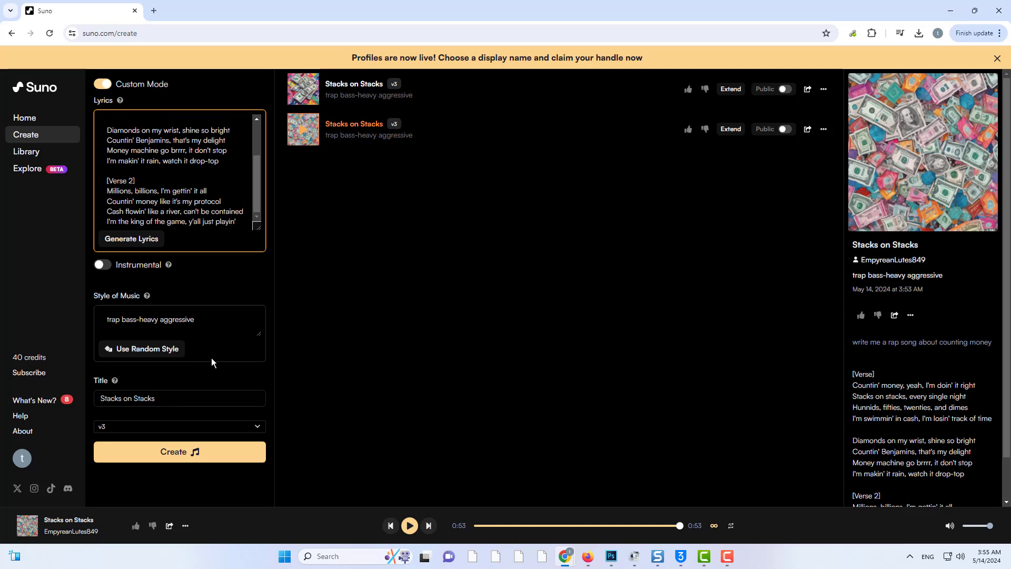
{"action": "mouse_move", "coordinate": [217, 382]}
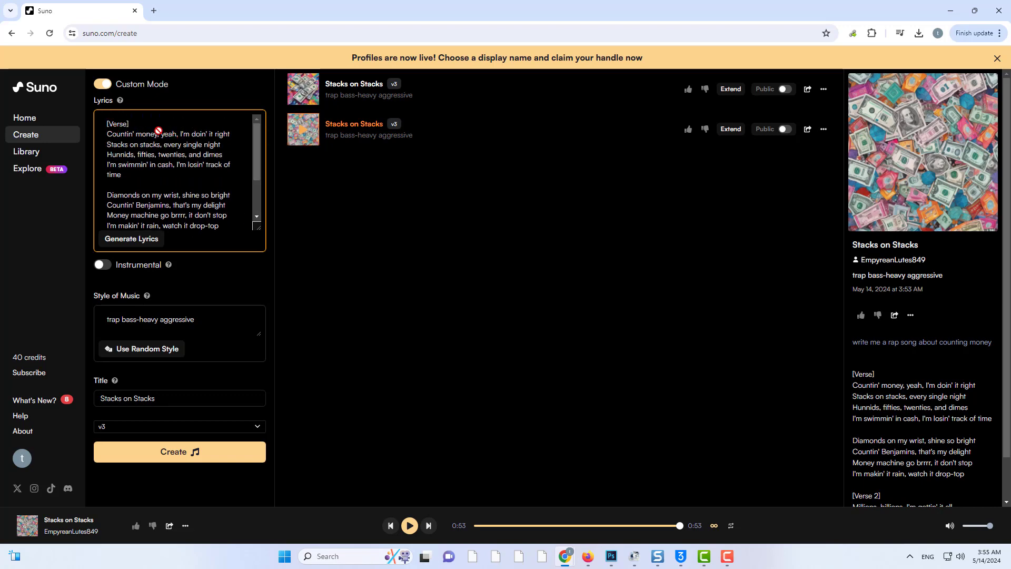
{"action": "left_click", "coordinate": [180, 452]}
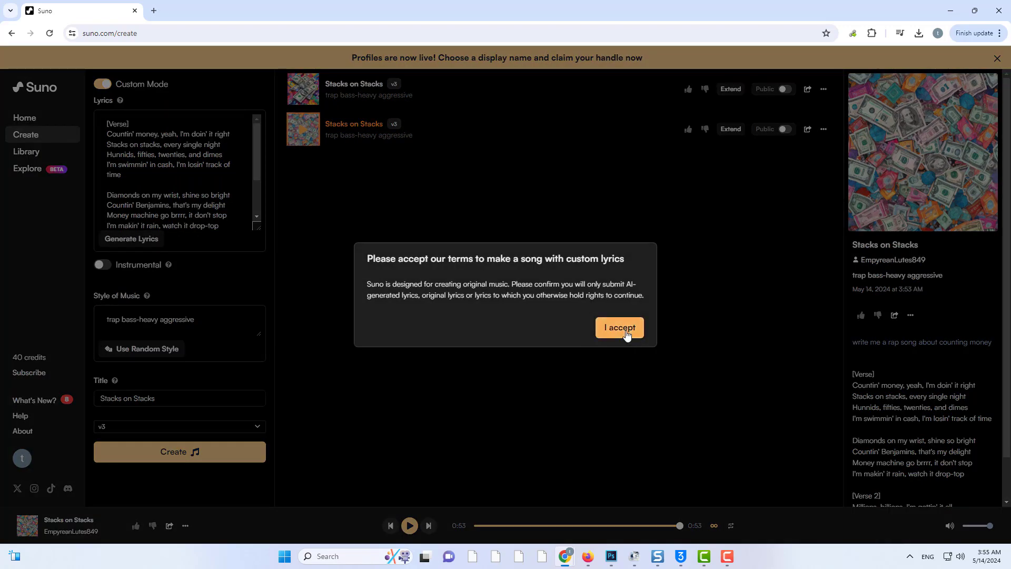
{"action": "left_click", "coordinate": [620, 328]}
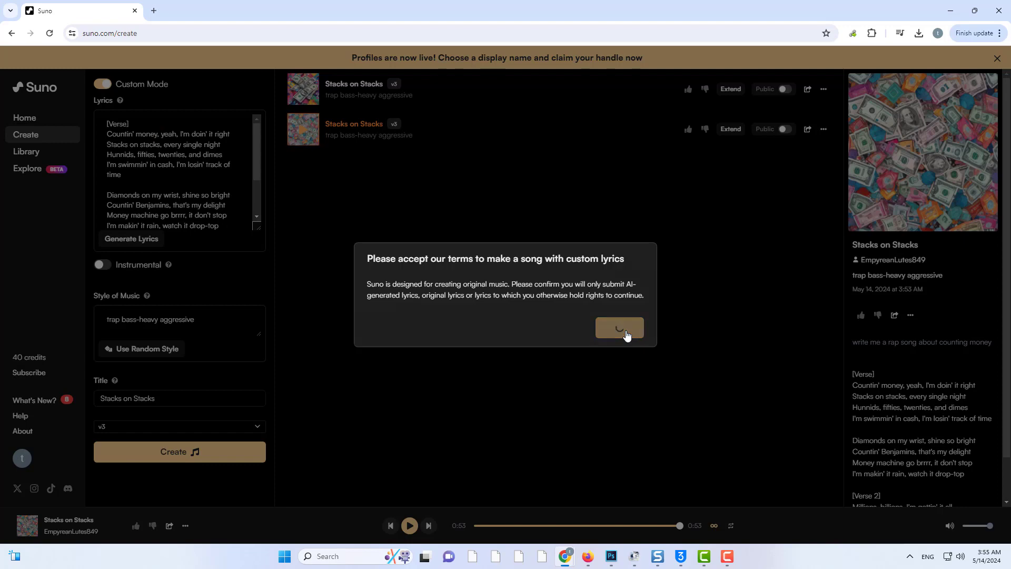
{"action": "left_click", "coordinate": [619, 328]}
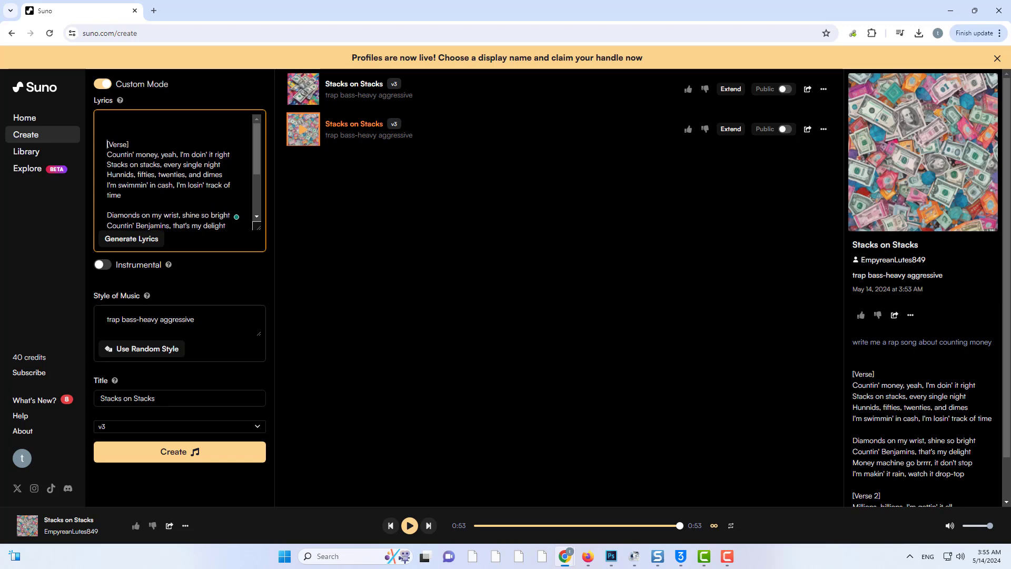
{"action": "type", "text": "Continue the below song by adding a new verse bu keep the chorus the same. Maintain the theme and vibe of the song."}
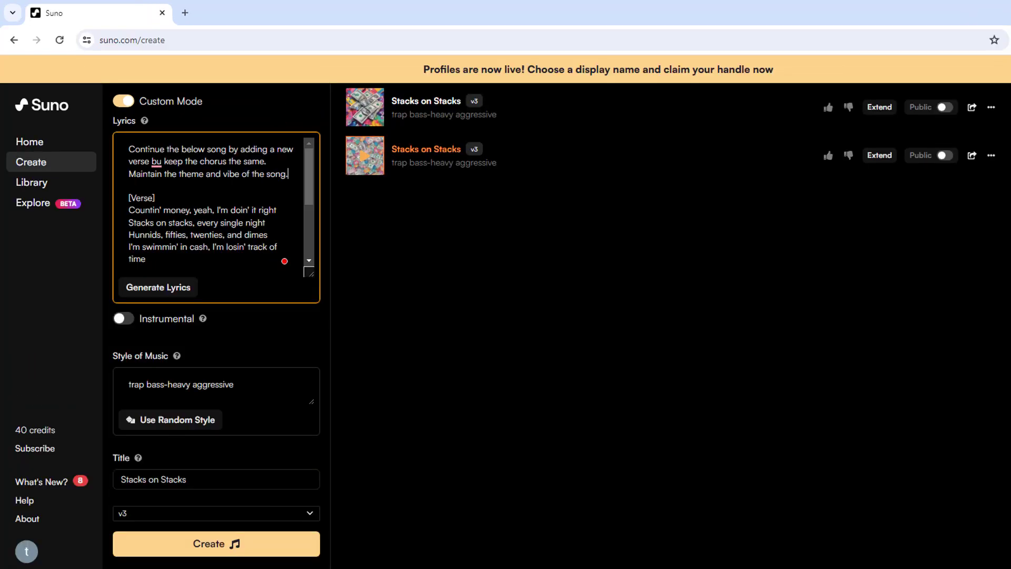
{"action": "mouse_move", "coordinate": [178, 344]}
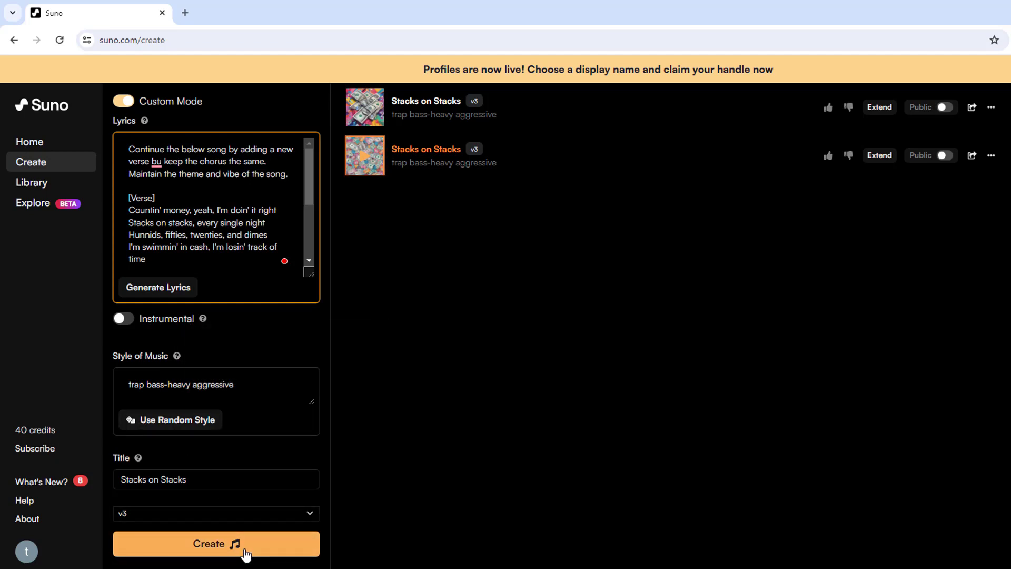
Step: Create two new tracks from the continue-with-new-verse lyrics
{"action": "left_click", "coordinate": [216, 544]}
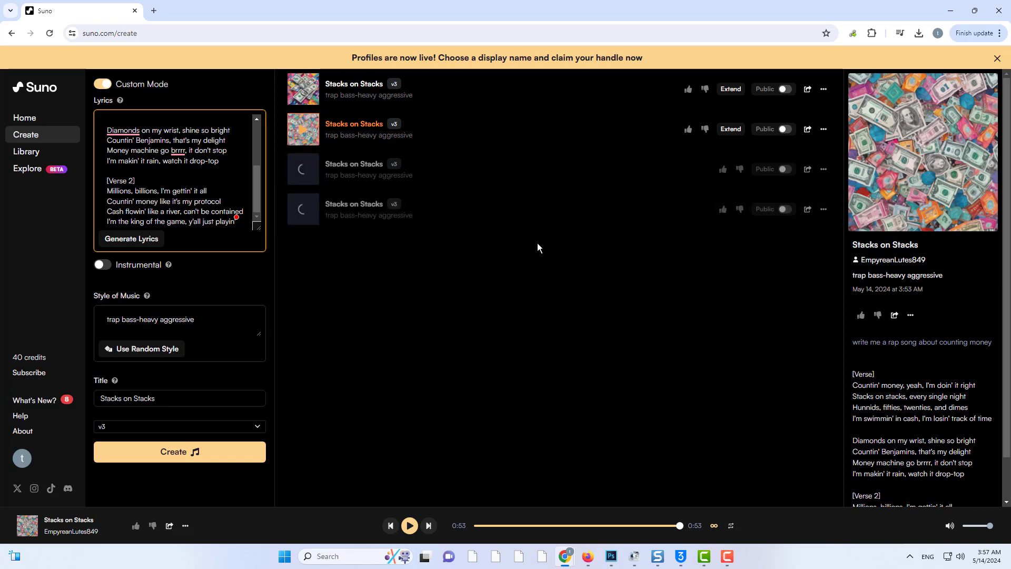
{"action": "mouse_move", "coordinate": [550, 255]}
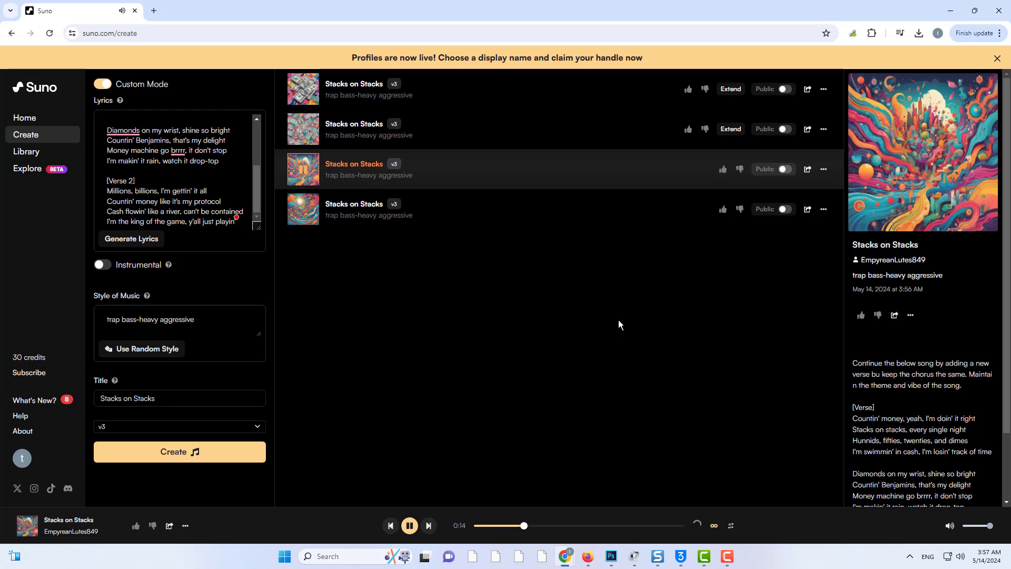
{"action": "mouse_move", "coordinate": [615, 387]}
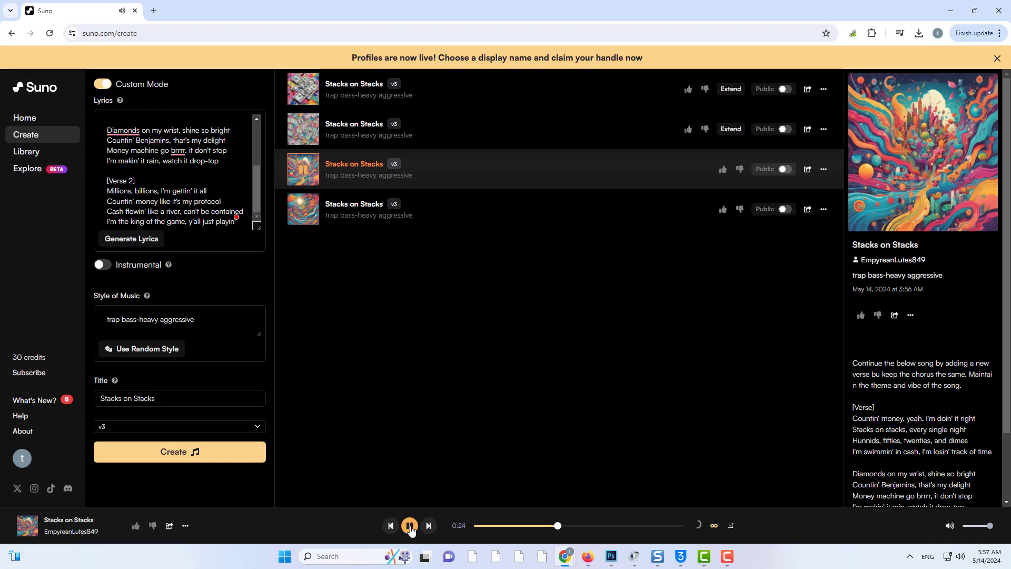
Step: Pause playback, reuse the version's prompt, accept terms, and create with the [OUTRO] lyrics
{"action": "left_click", "coordinate": [409, 526]}
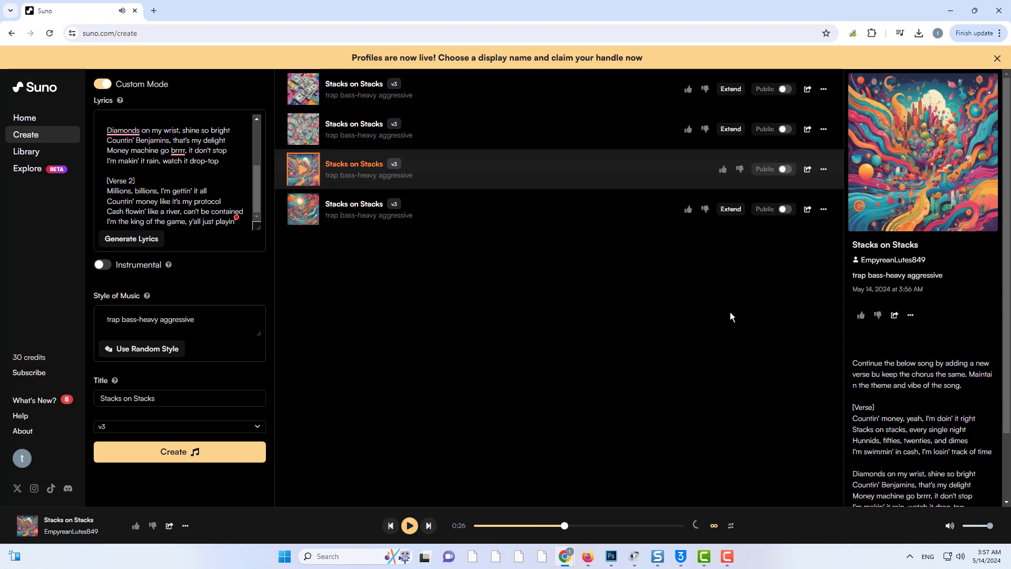
{"action": "left_click", "coordinate": [824, 169]}
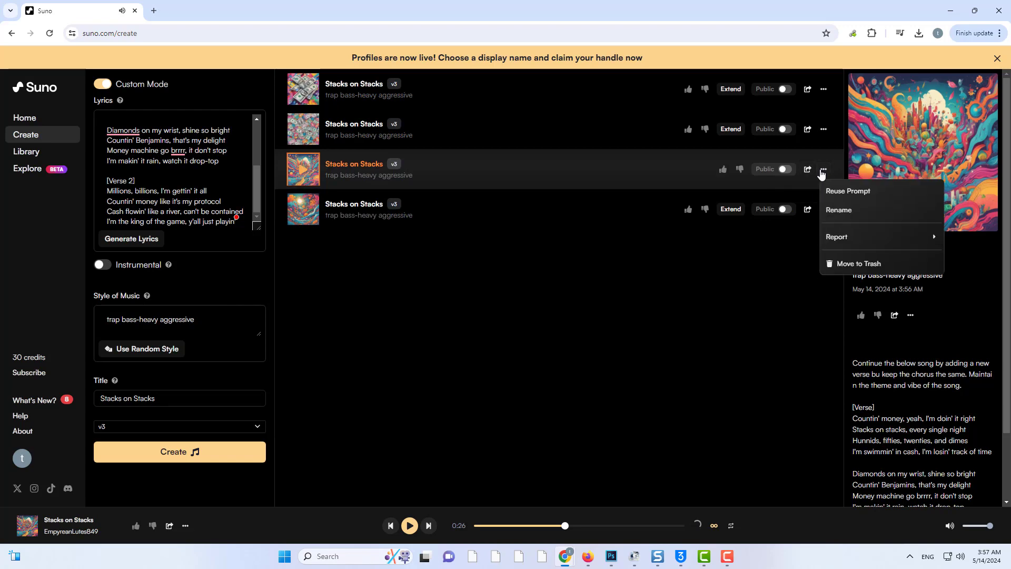
{"action": "mouse_move", "coordinate": [869, 196]}
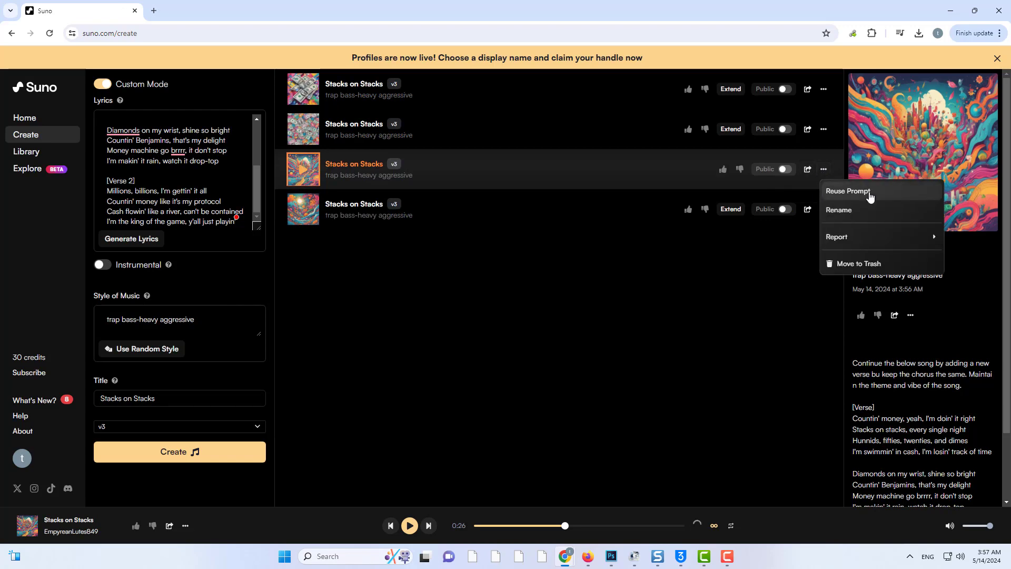
{"action": "left_click", "coordinate": [847, 191]}
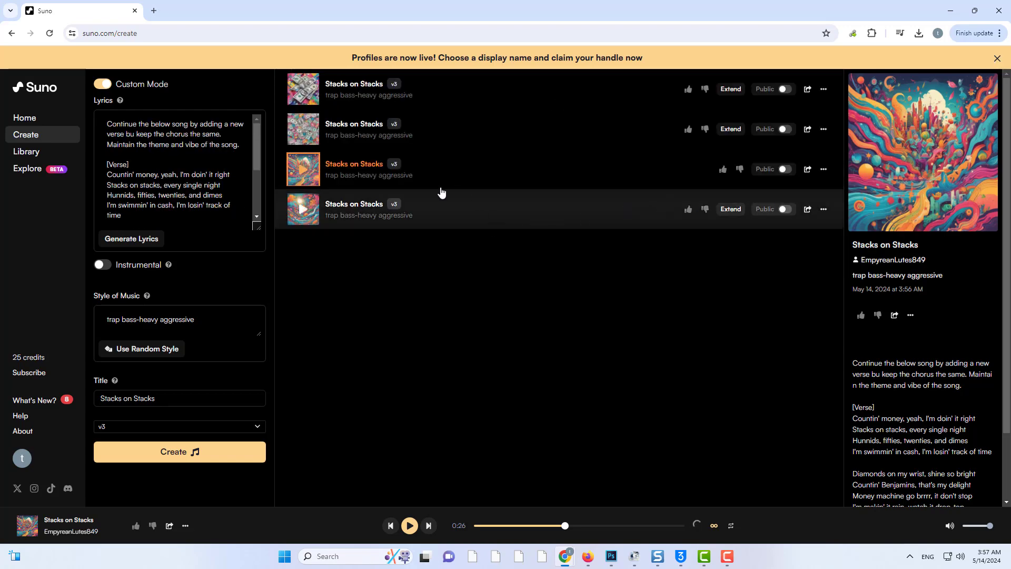
{"action": "left_click", "coordinate": [180, 452]}
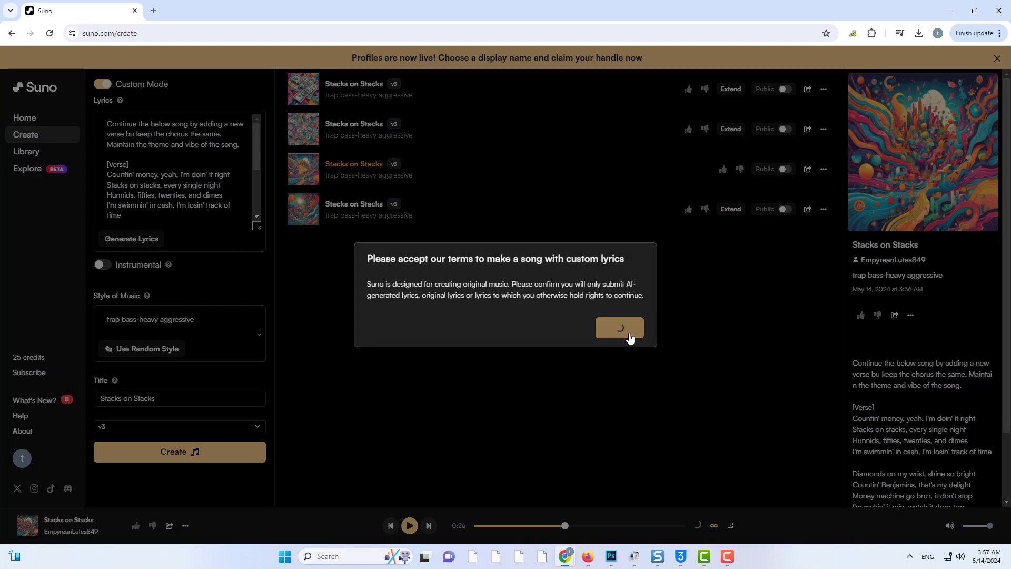
{"action": "left_click", "coordinate": [620, 328]}
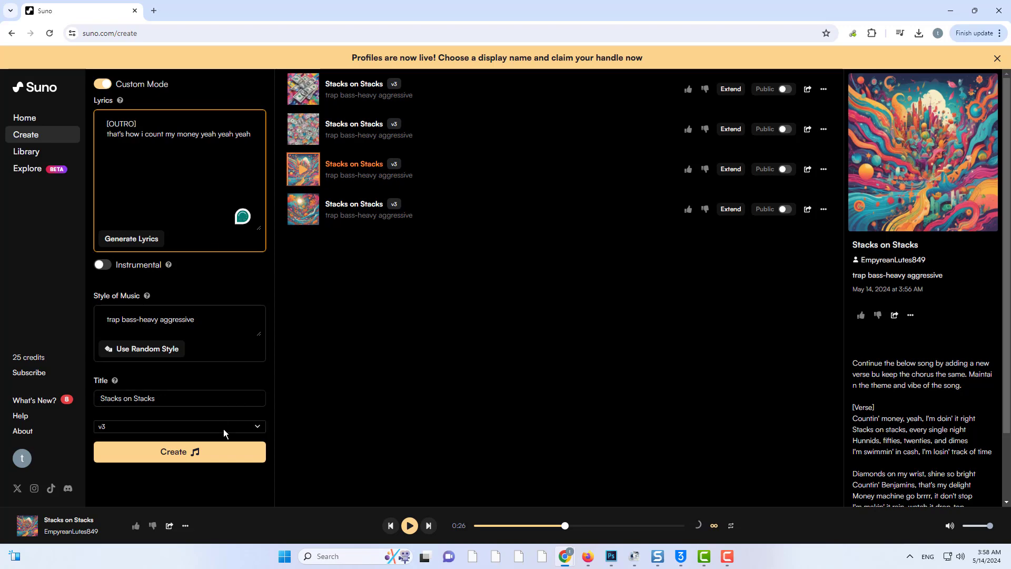
{"action": "left_click", "coordinate": [180, 452]}
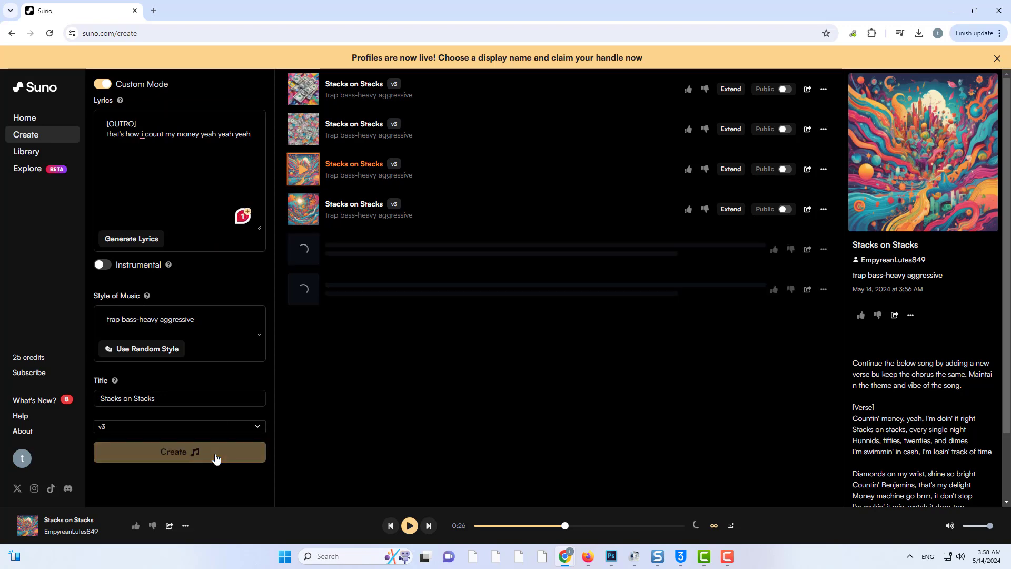
Step: Play the first finished outro clip of Stacks on Stacks
{"action": "left_click", "coordinate": [180, 452]}
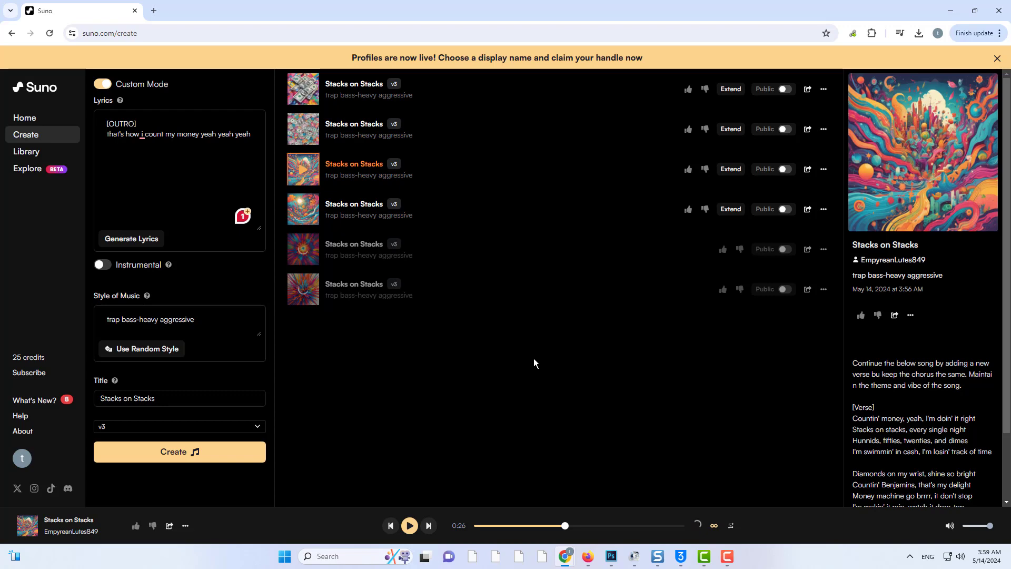
{"action": "mouse_move", "coordinate": [467, 348]}
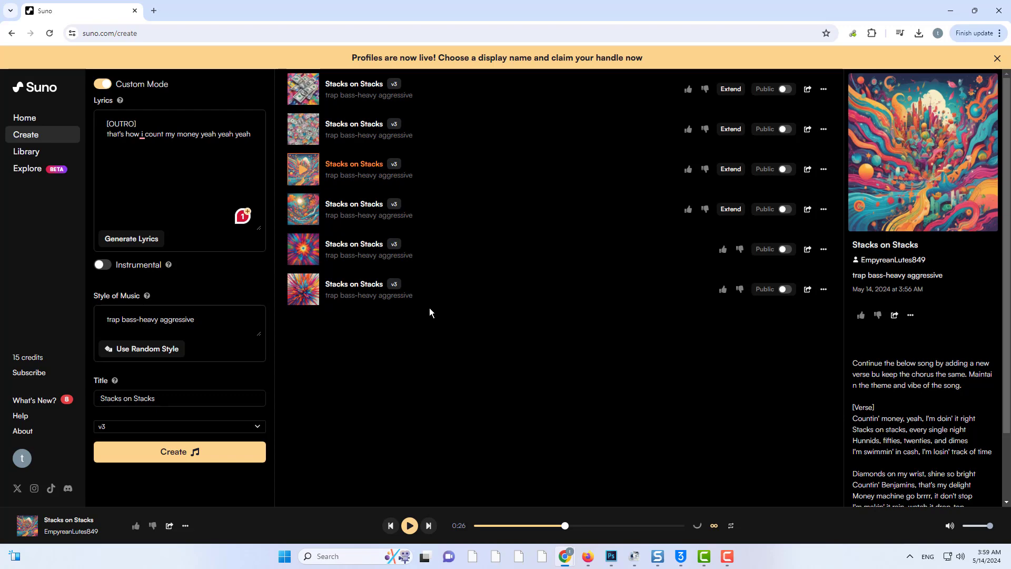
{"action": "left_click", "coordinate": [302, 249]}
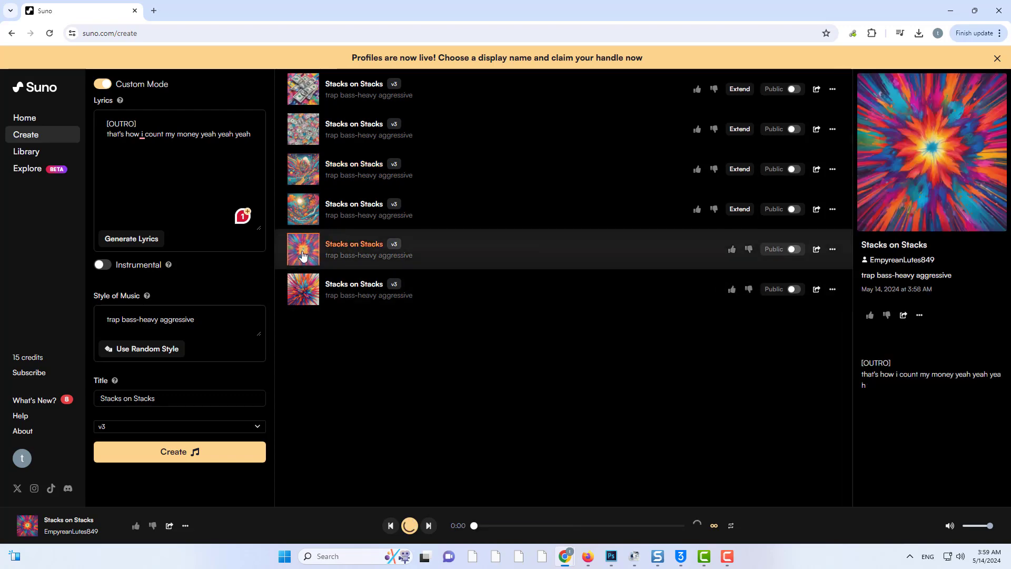
{"action": "left_click", "coordinate": [303, 250]}
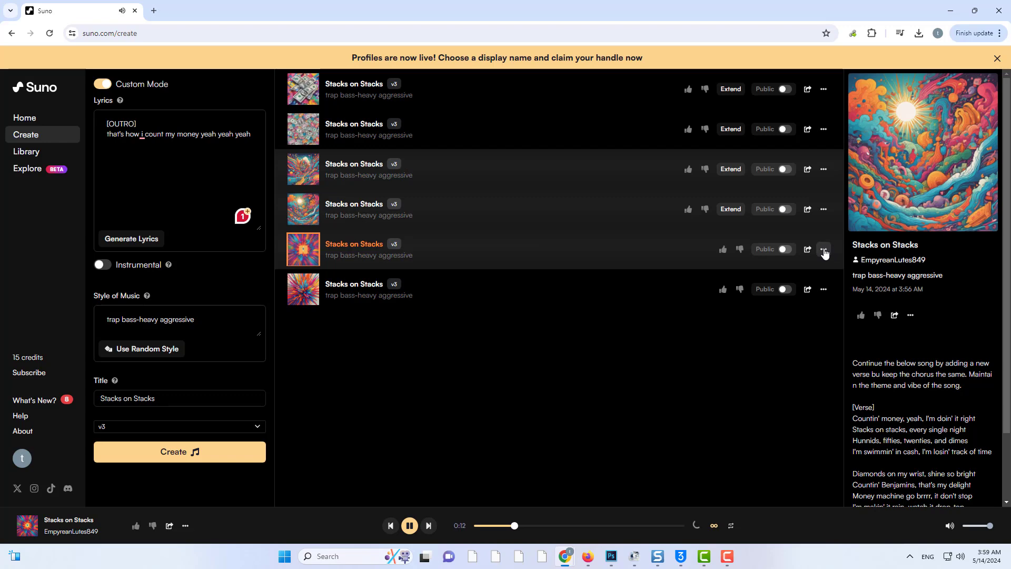
Step: Open the outro clip's options menu
{"action": "left_click", "coordinate": [824, 249]}
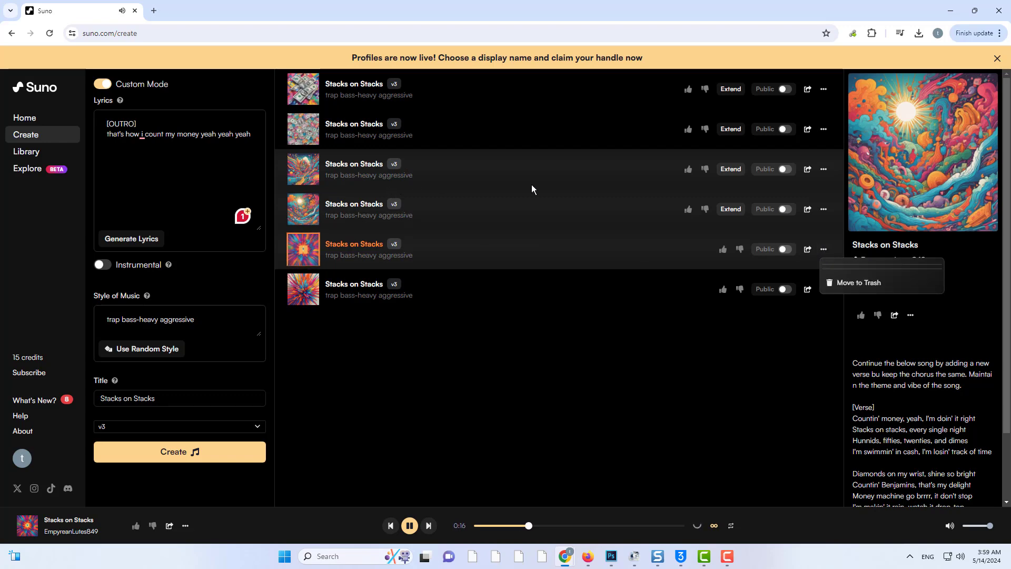
{"action": "mouse_move", "coordinate": [556, 311]}
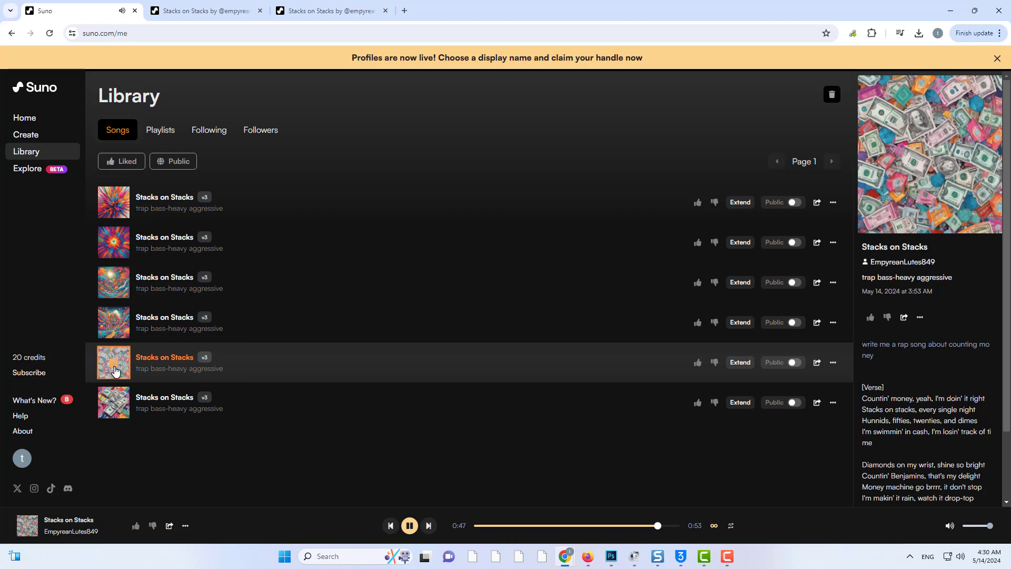
Step: Show the outro version's details and open its menu to reveal Audio and Video download options
{"action": "left_click", "coordinate": [409, 526]}
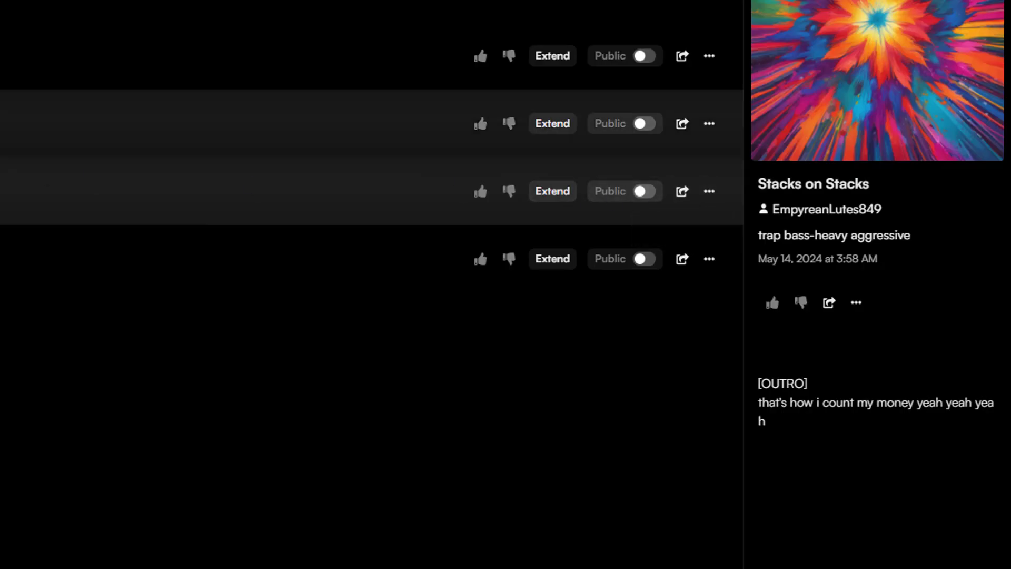
{"action": "mouse_move", "coordinate": [634, 194]}
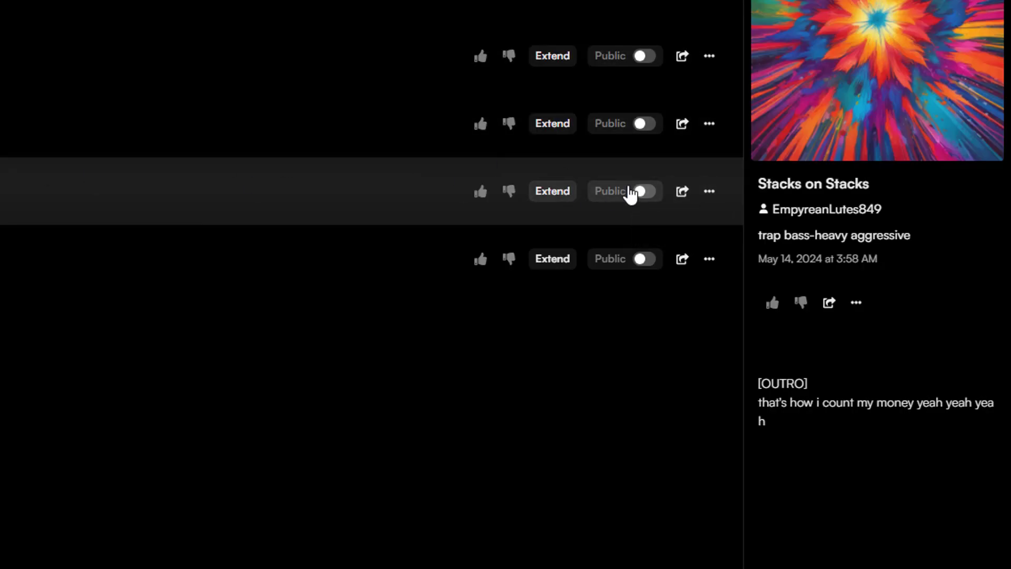
{"action": "left_click", "coordinate": [709, 191]}
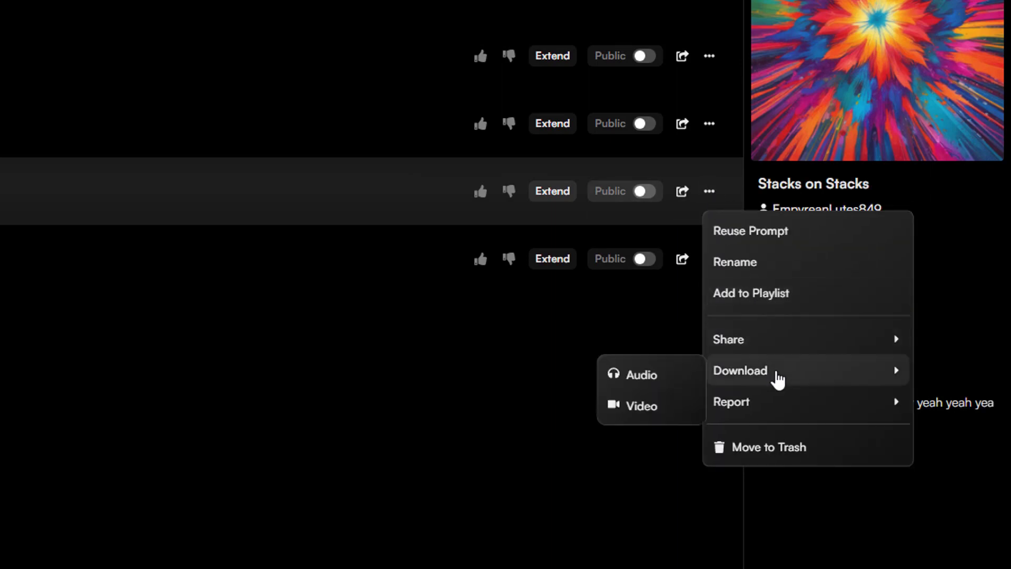